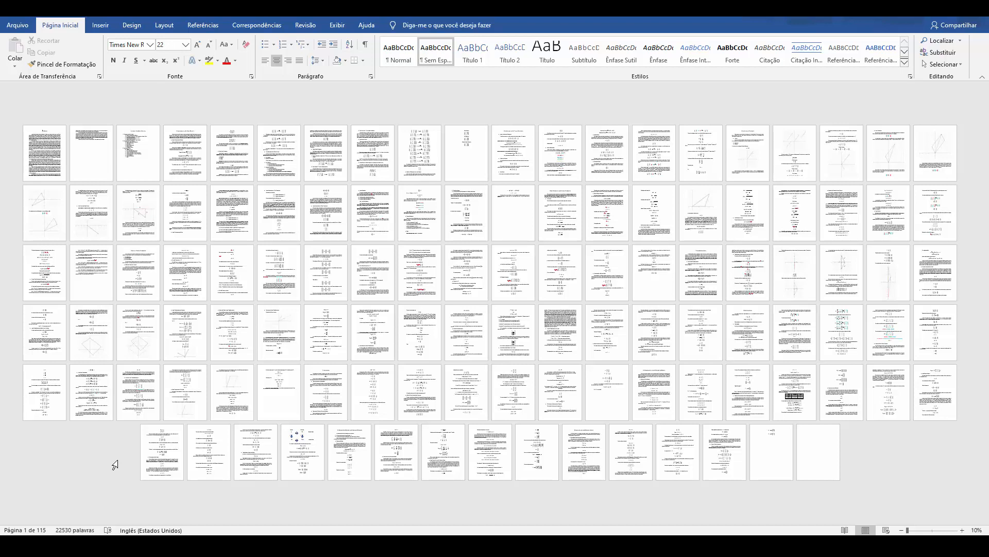
mouse_move(84, 452)
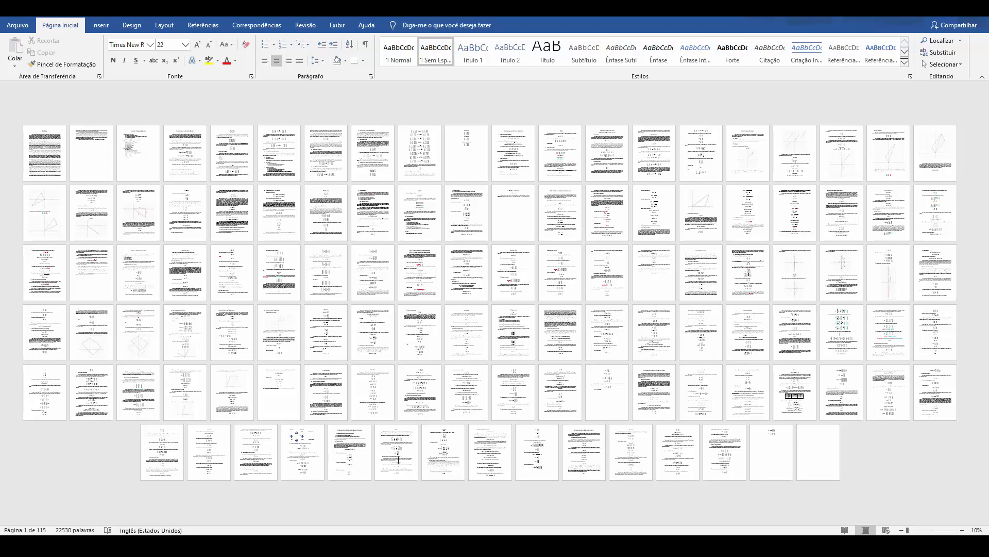
mouse_move(787, 444)
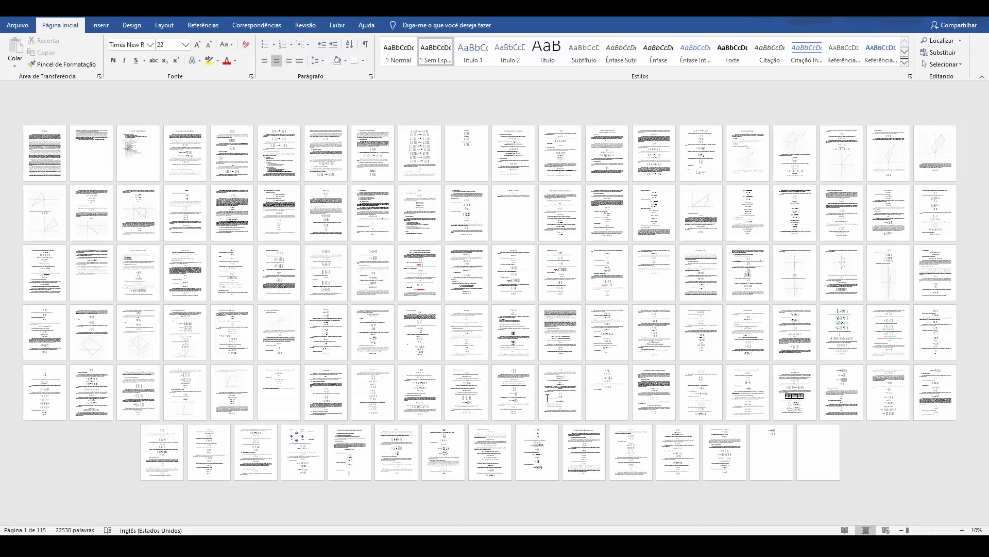
mouse_move(547, 398)
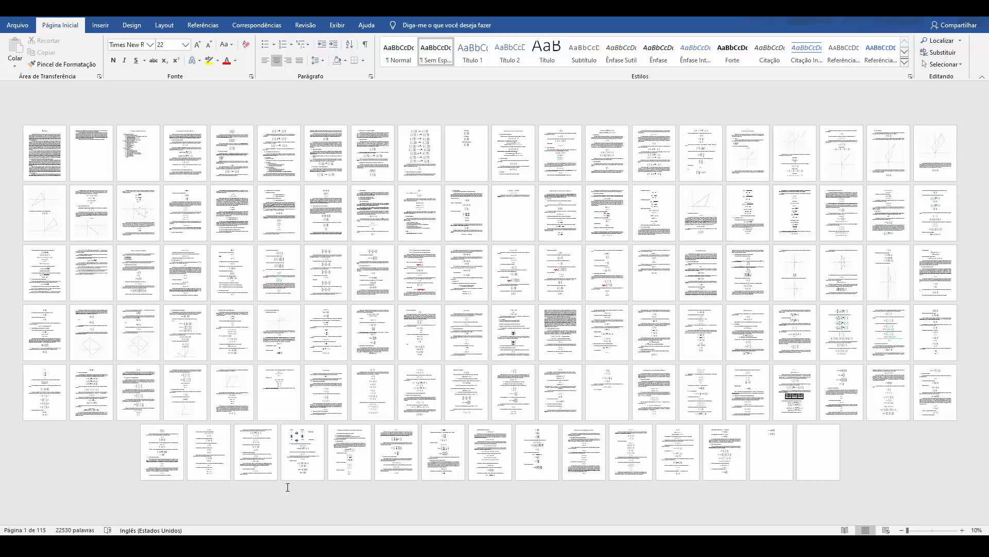
mouse_move(324, 496)
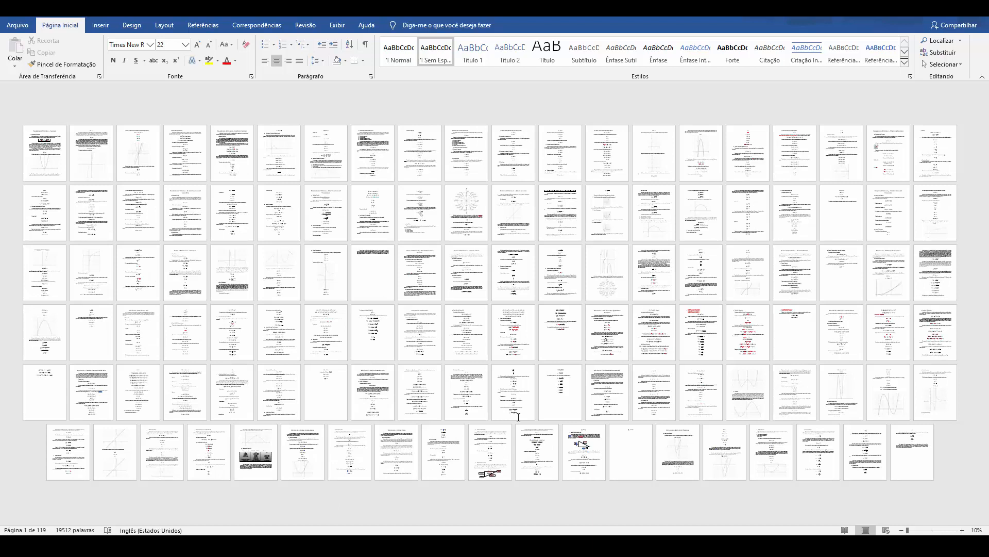
mouse_move(344, 385)
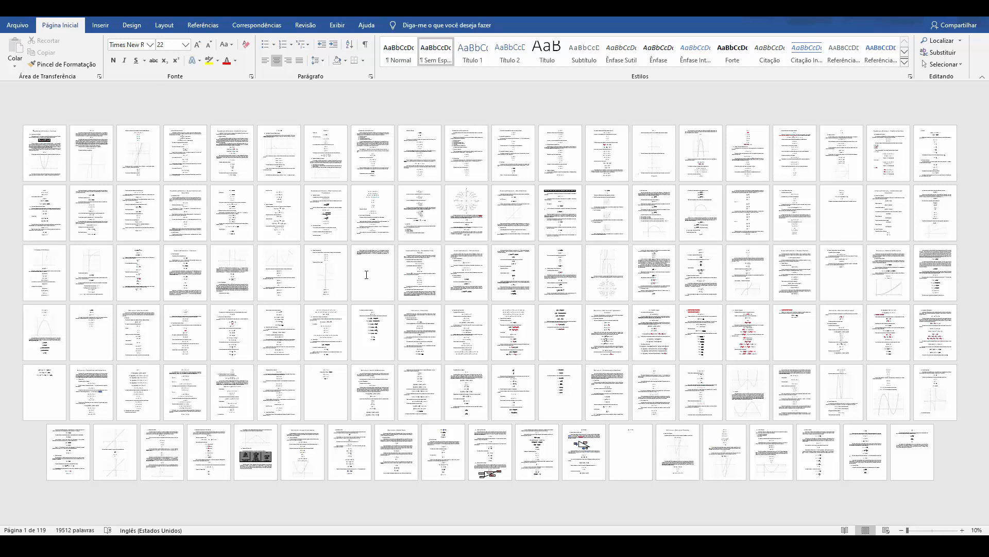
mouse_move(359, 342)
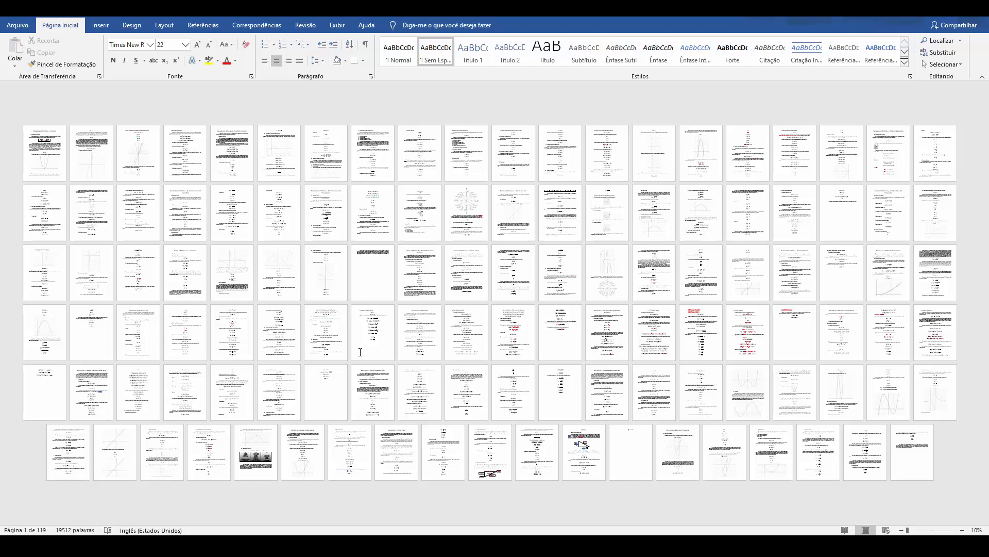
mouse_move(355, 385)
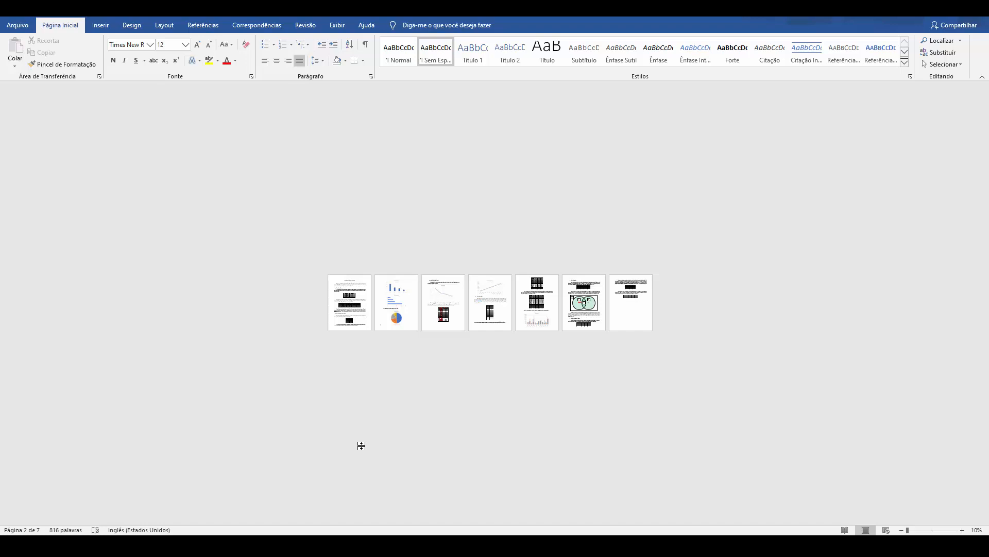
mouse_move(425, 398)
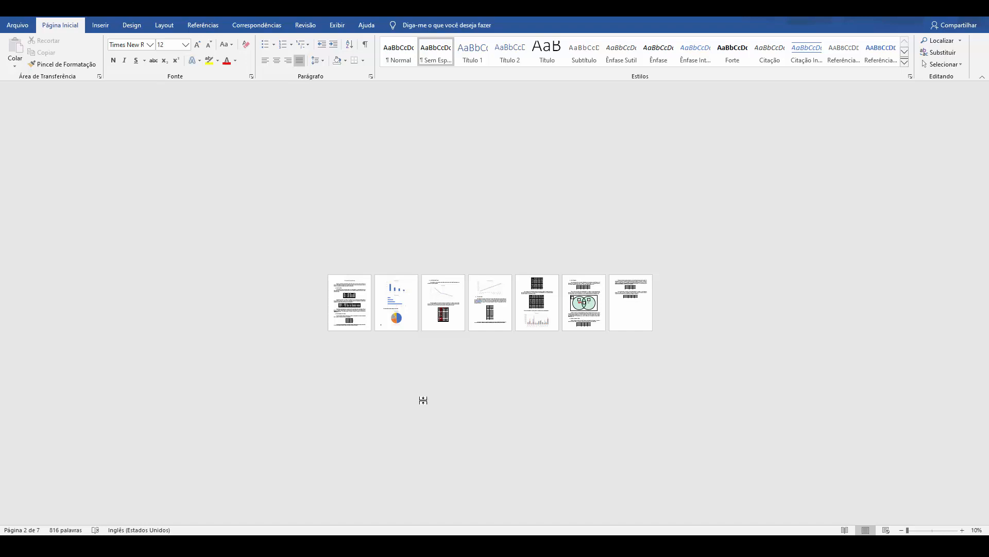
mouse_move(420, 405)
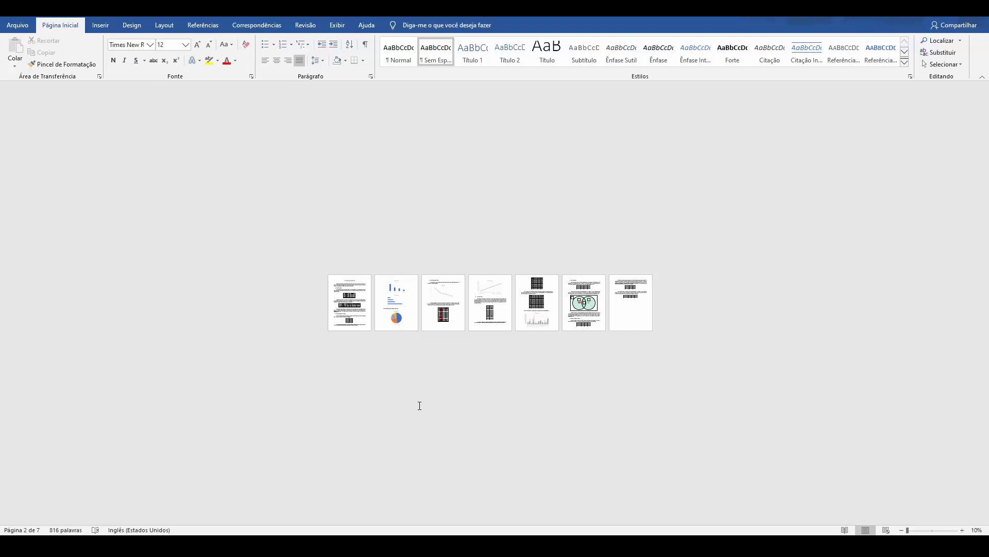
mouse_move(420, 407)
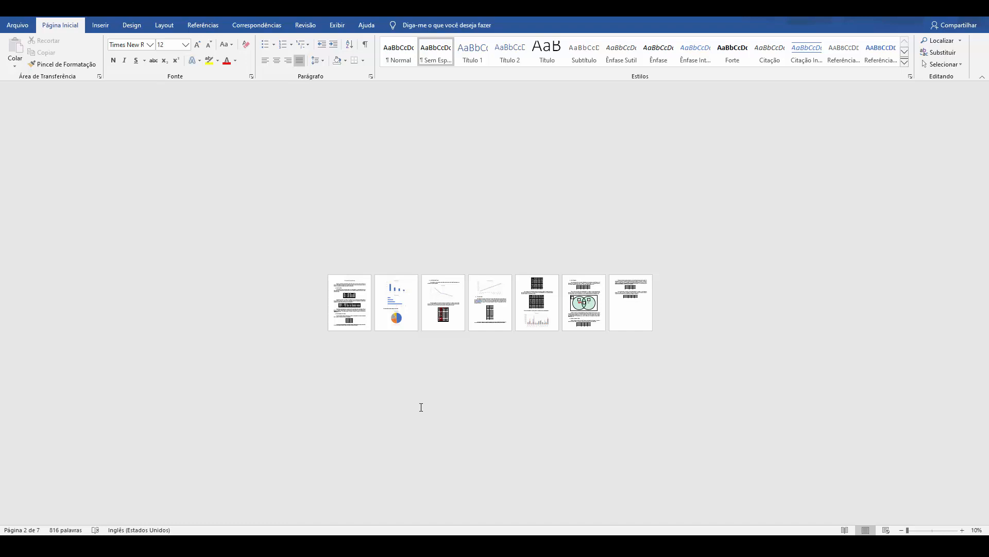
mouse_move(420, 408)
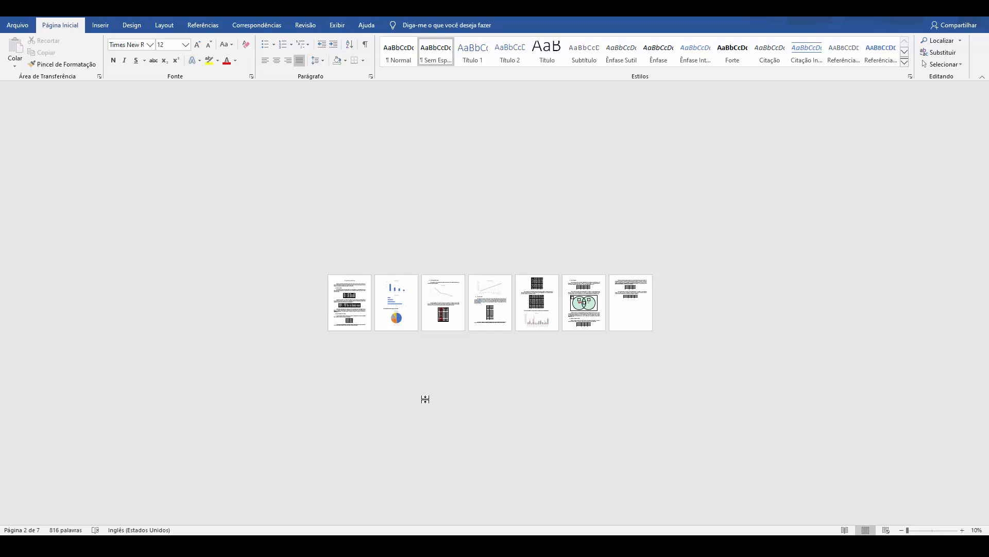
mouse_move(450, 416)
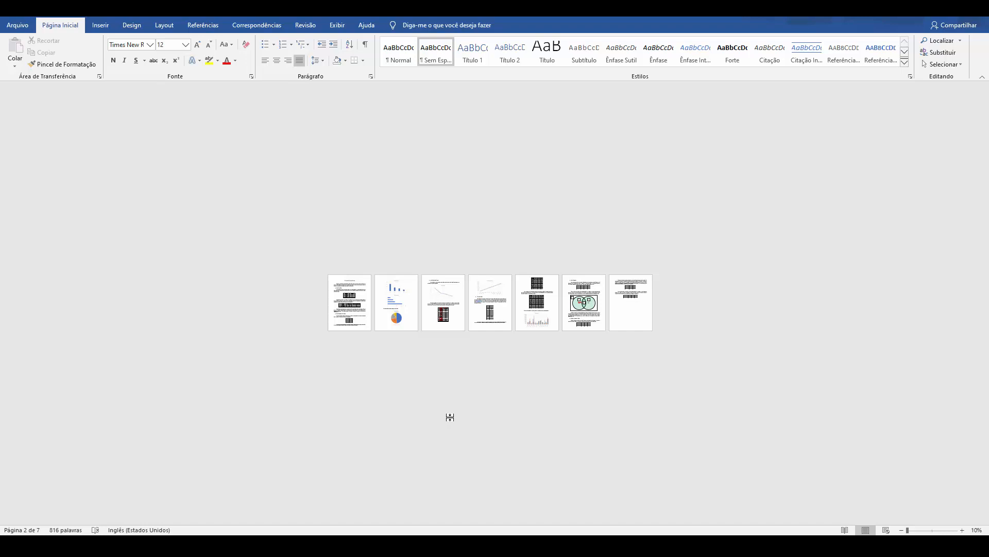
mouse_move(456, 404)
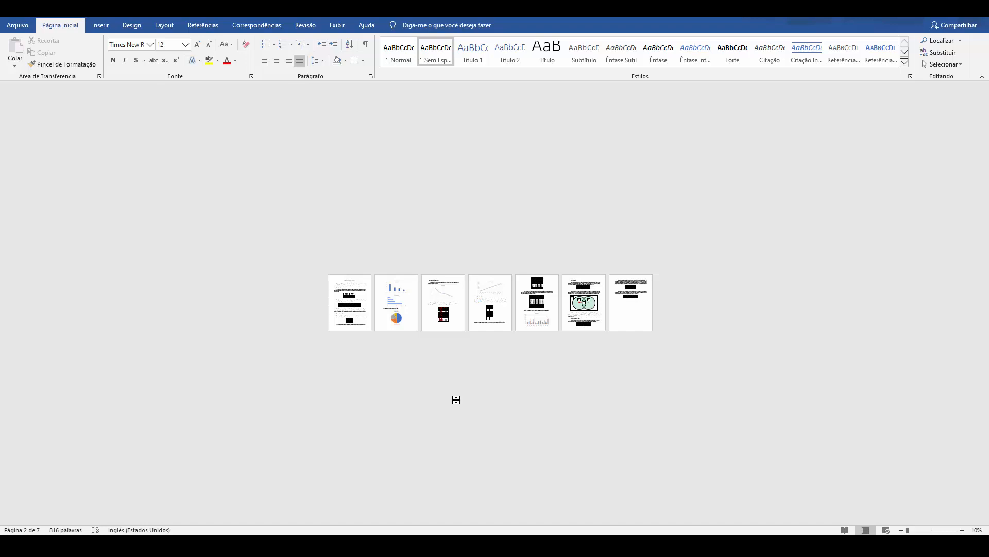
mouse_move(463, 422)
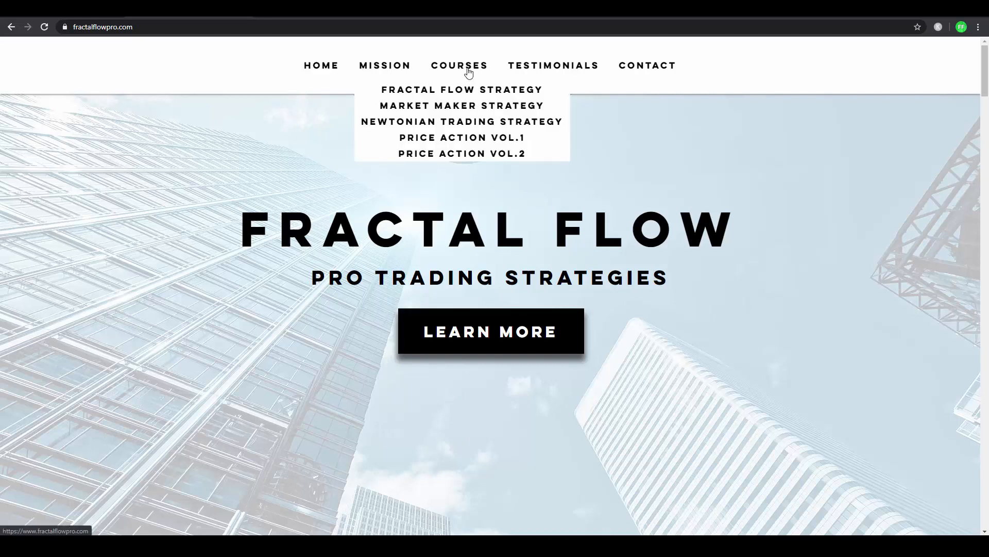
mouse_move(482, 162)
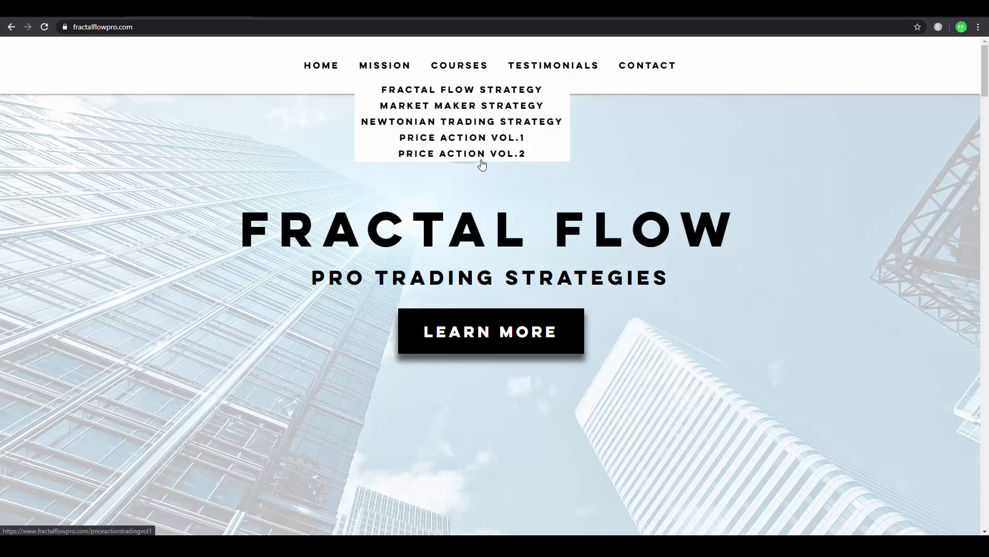
mouse_move(608, 229)
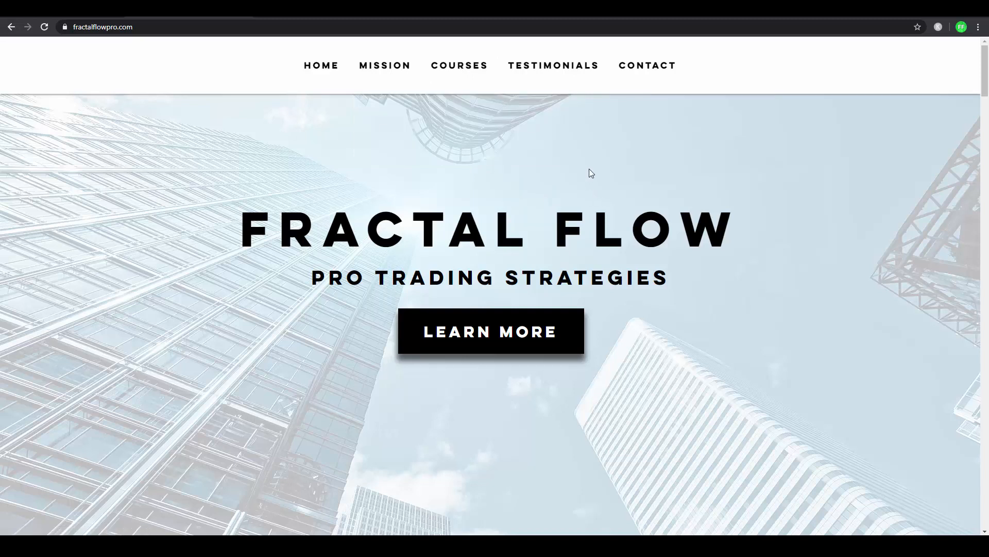
mouse_move(586, 166)
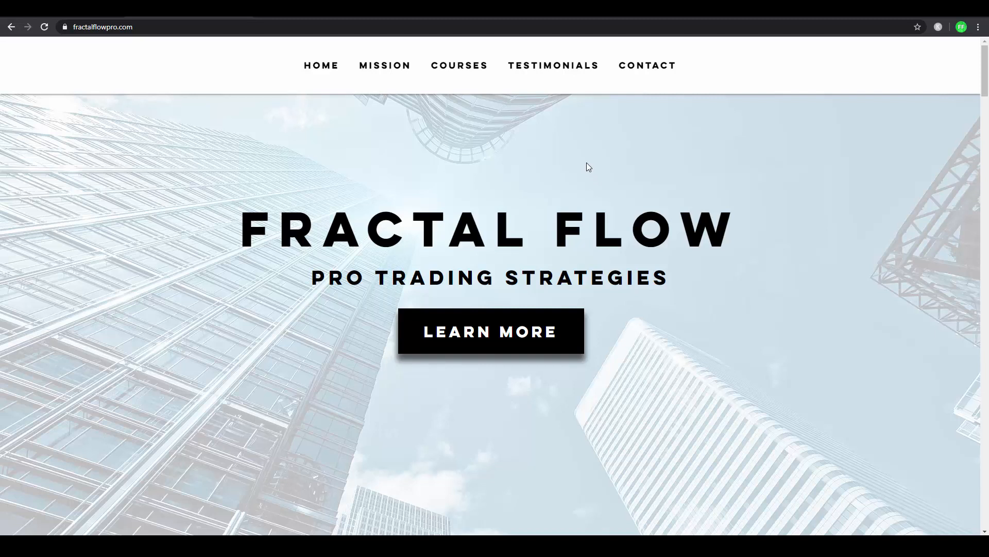
mouse_move(567, 118)
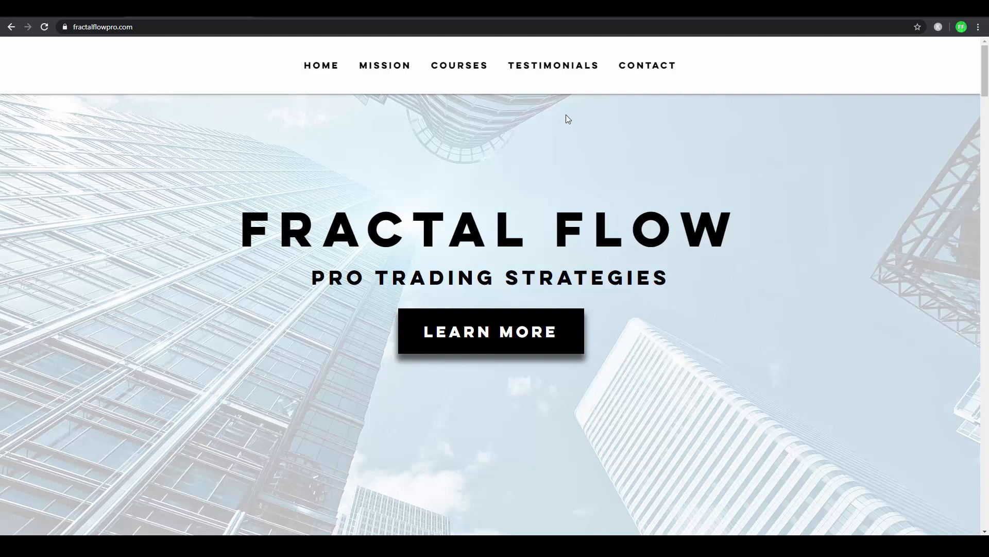
mouse_move(561, 119)
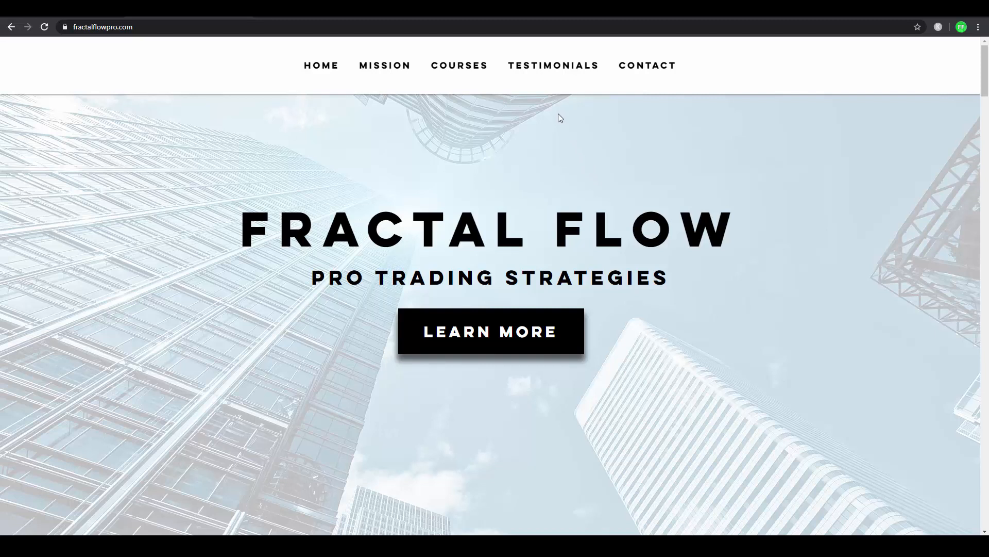
mouse_move(553, 68)
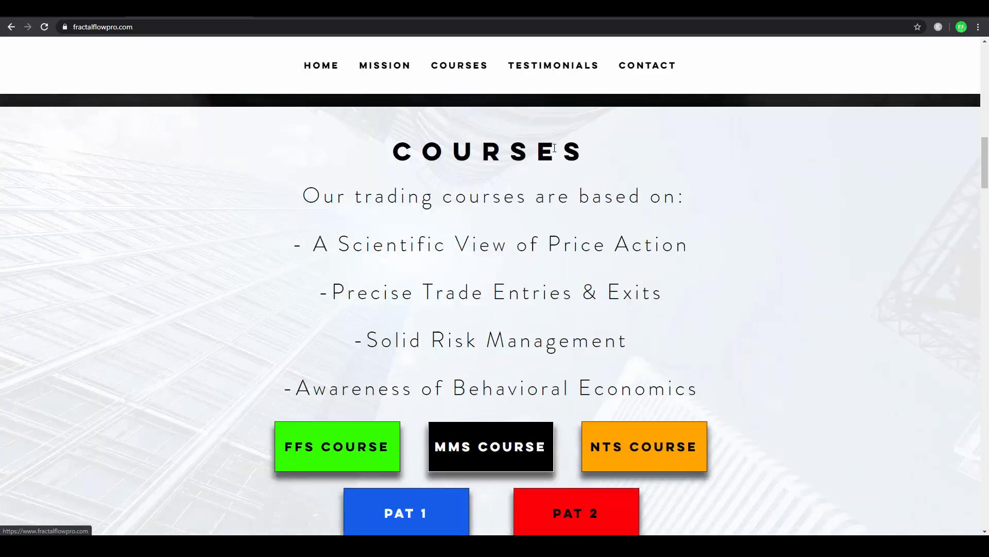
scroll("down", 3)
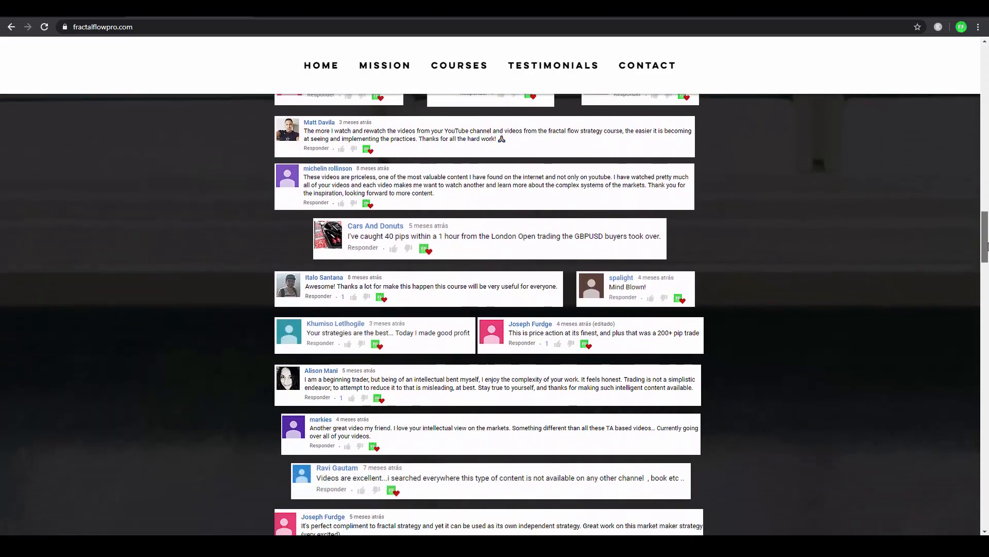
scroll("down", 3)
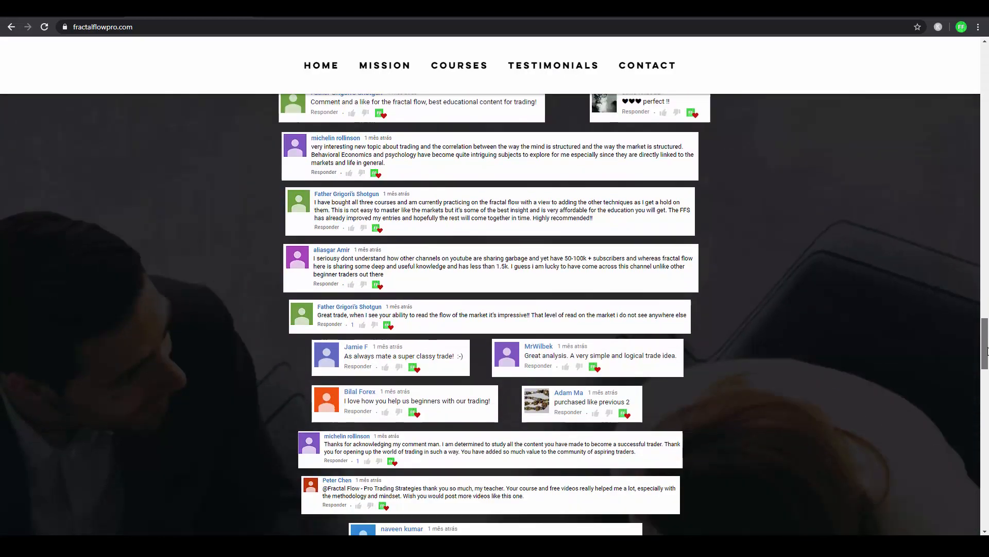
scroll("down", 3)
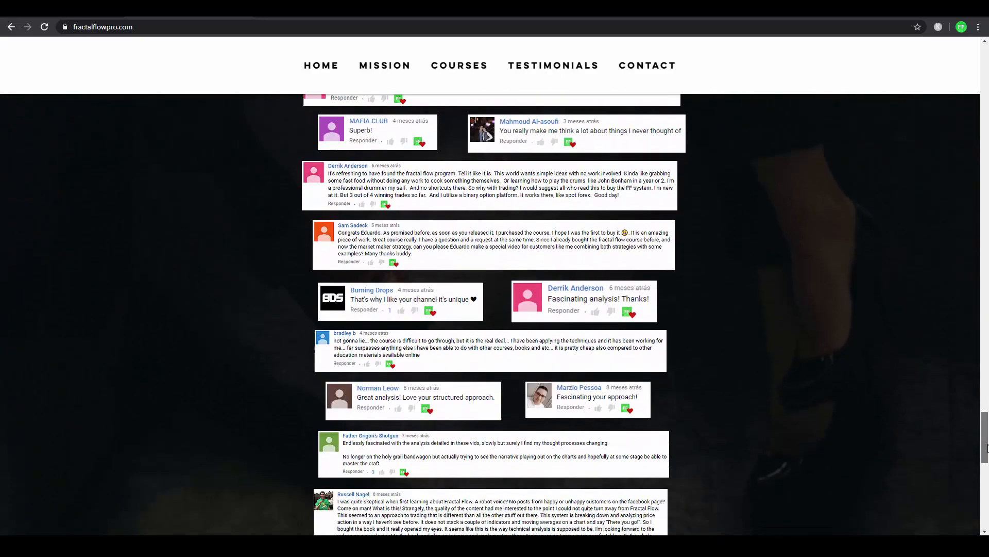
scroll("down", 3)
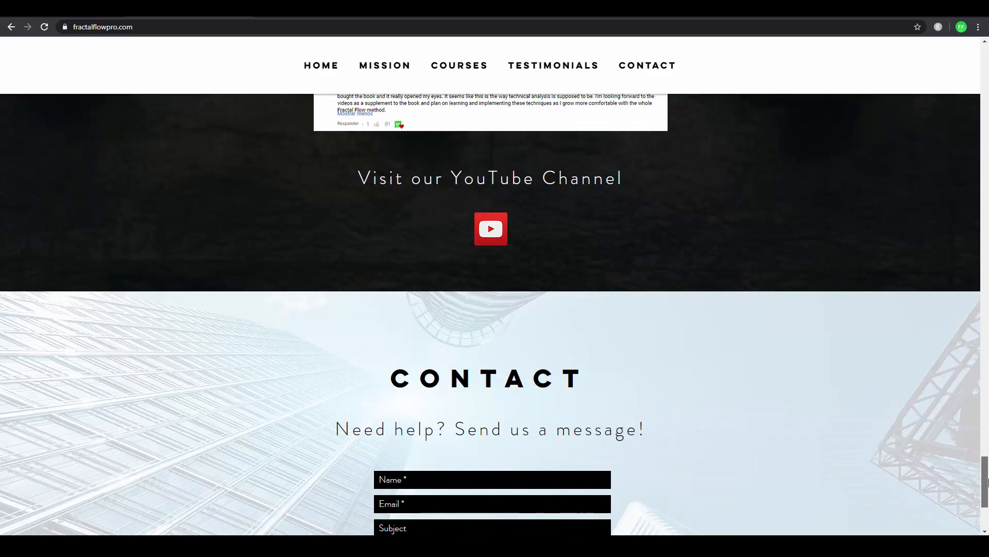
scroll("up", 3)
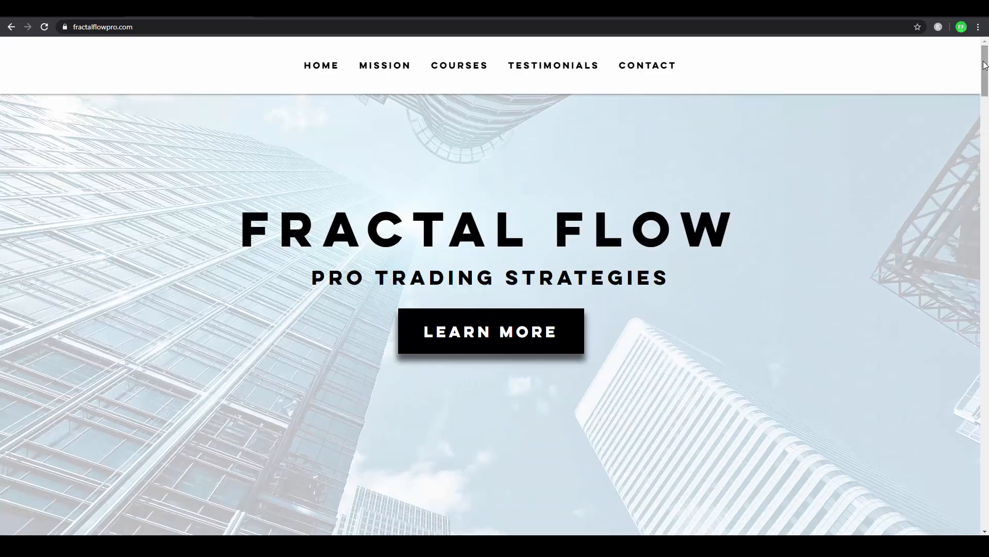